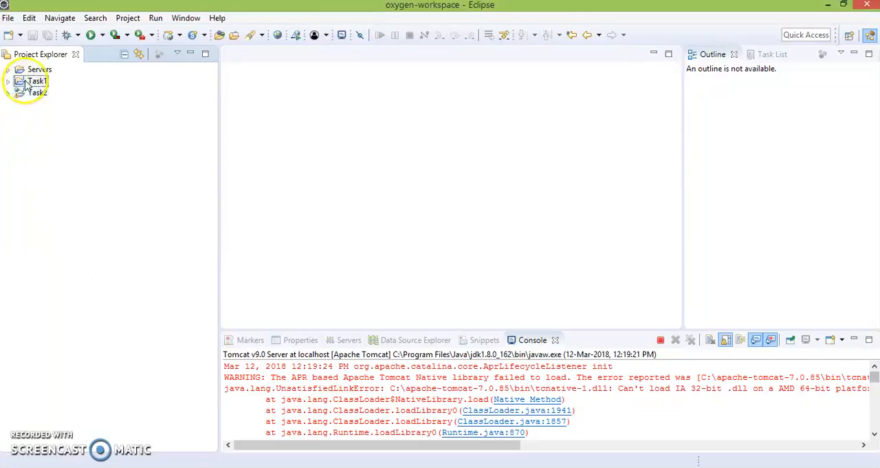
- Expand Task1 down to Task1.java's loadXMLIntoDB, main and mergeXMLFiles methods
click(9, 80)
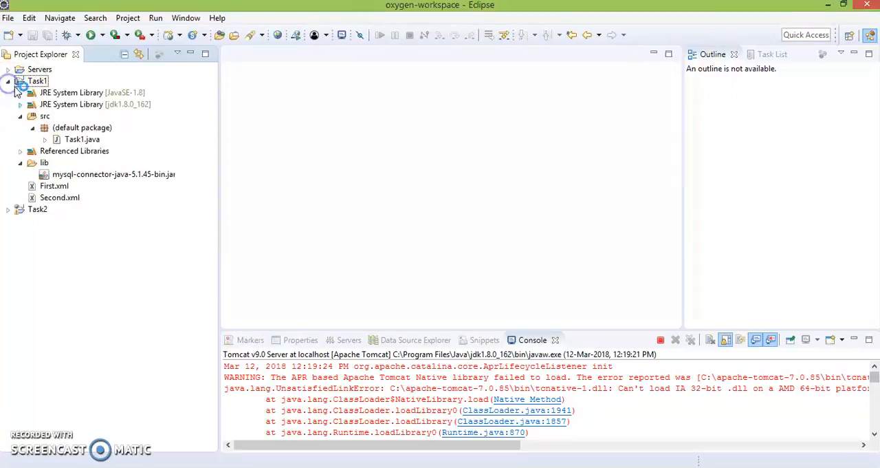
click(82, 139)
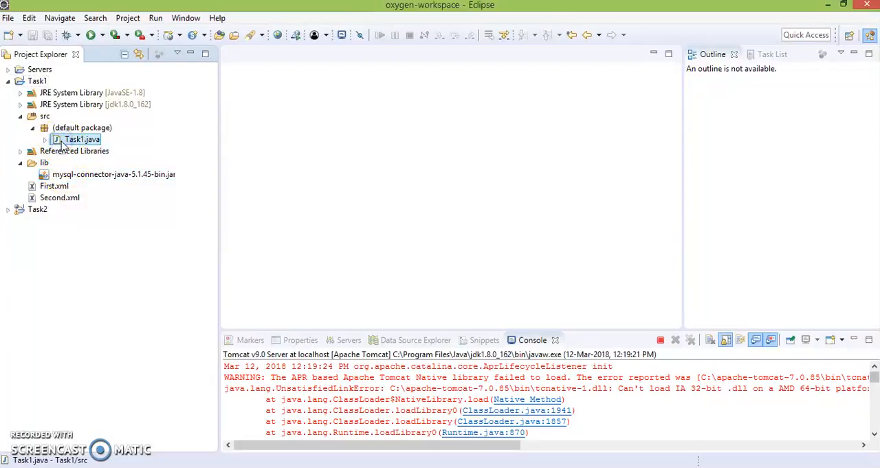
click(44, 139)
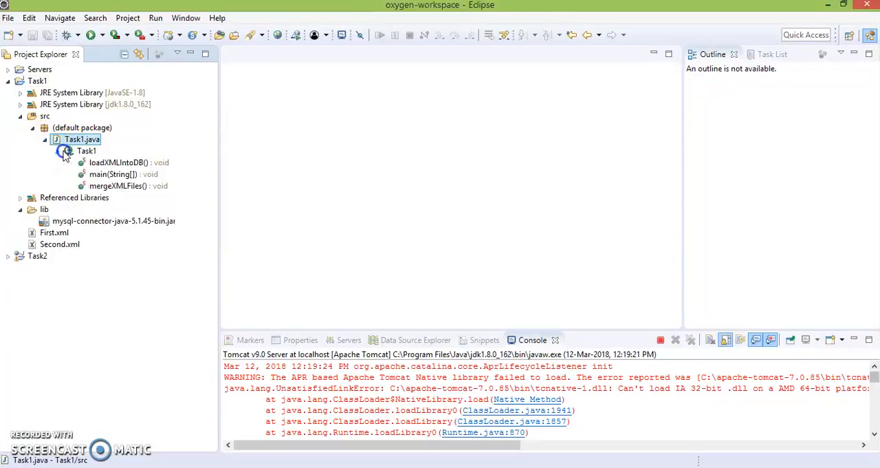
- View Task1.java in the editor and review its XML merge and database-loading code
double_click(82, 138)
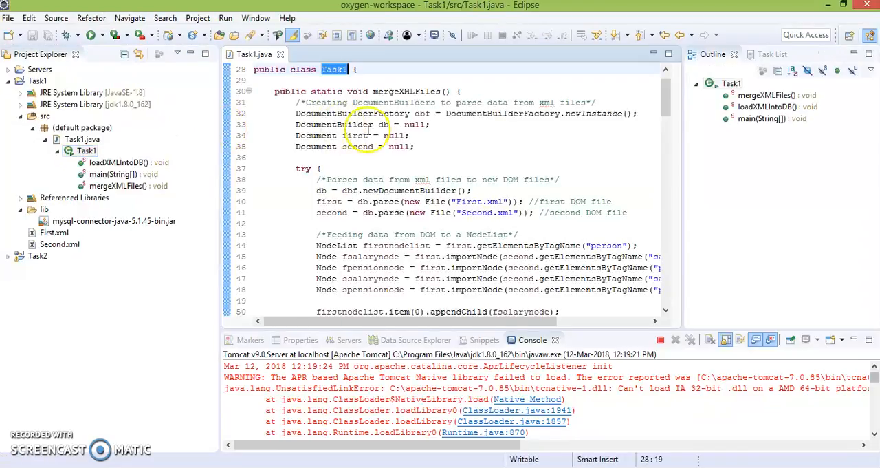
scroll(down, 3)
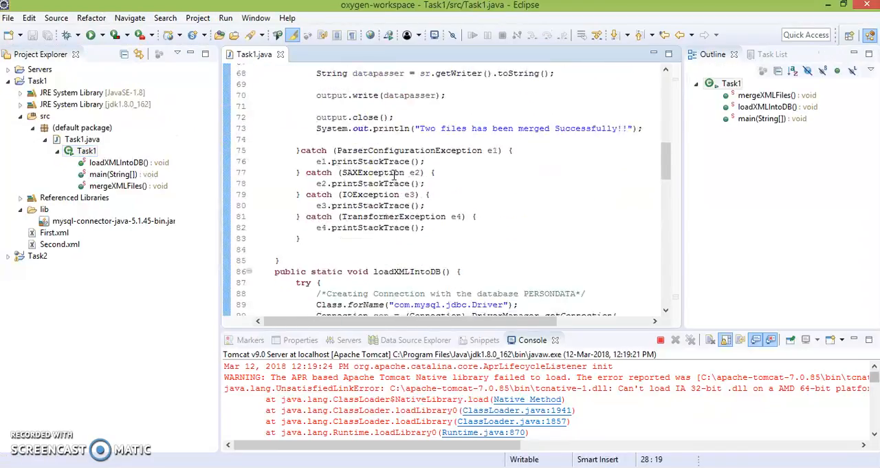
scroll(down, 3)
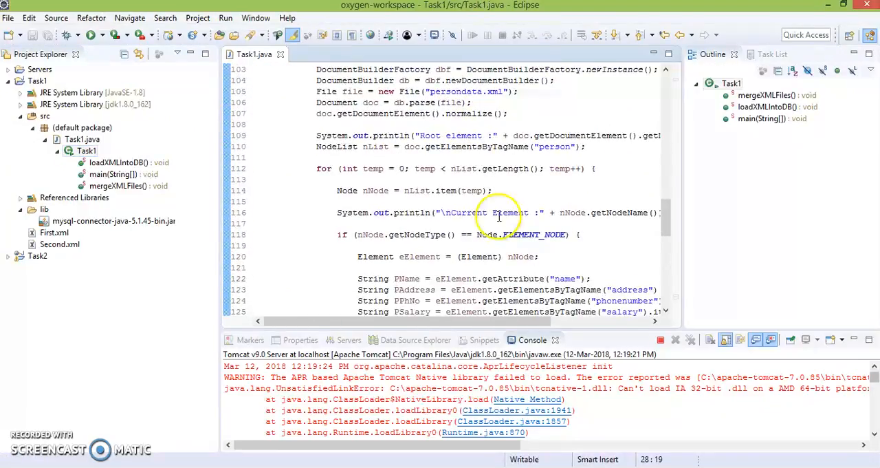
scroll(up, 3)
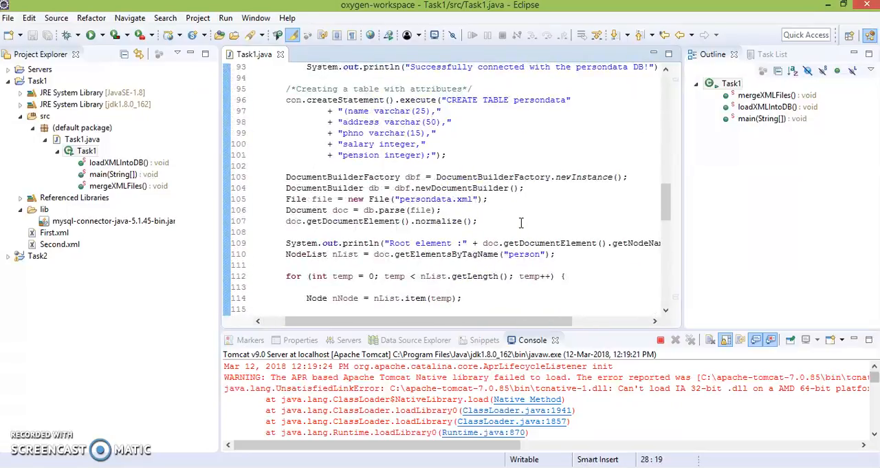
scroll(up, 3)
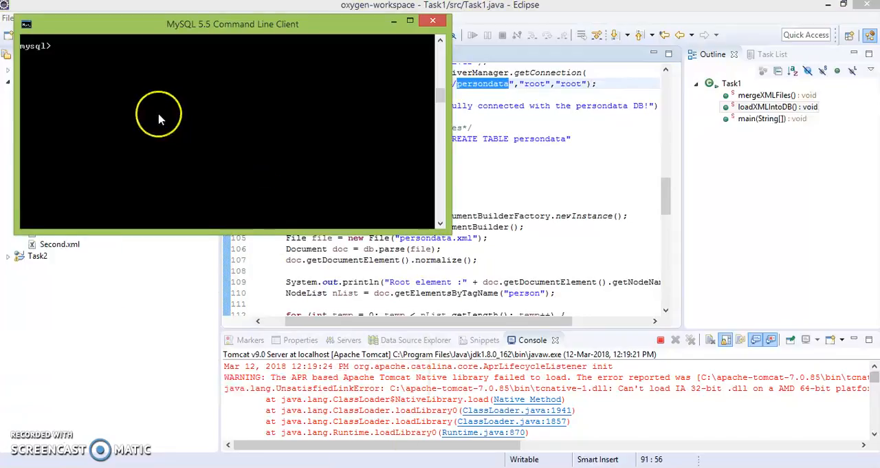
- Create the persondata database with 'create database persondata;'
text(create database persondata;)
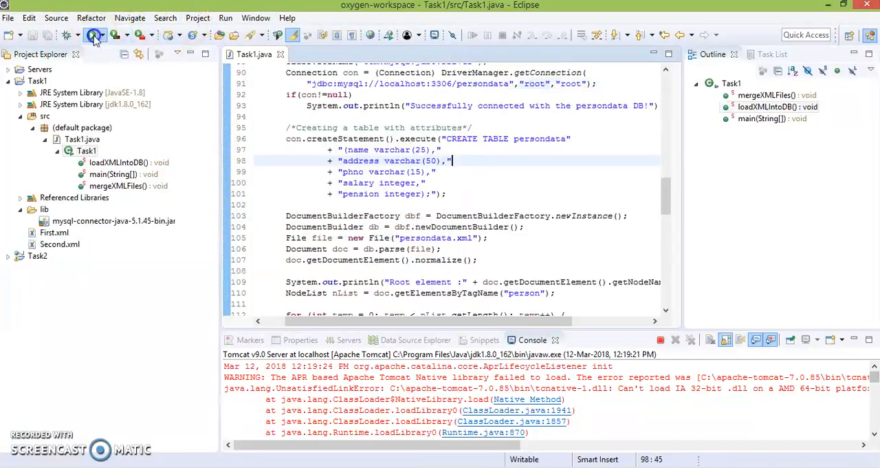
- Run Task1 to print the person records, then expand the Task2 web project
click(95, 36)
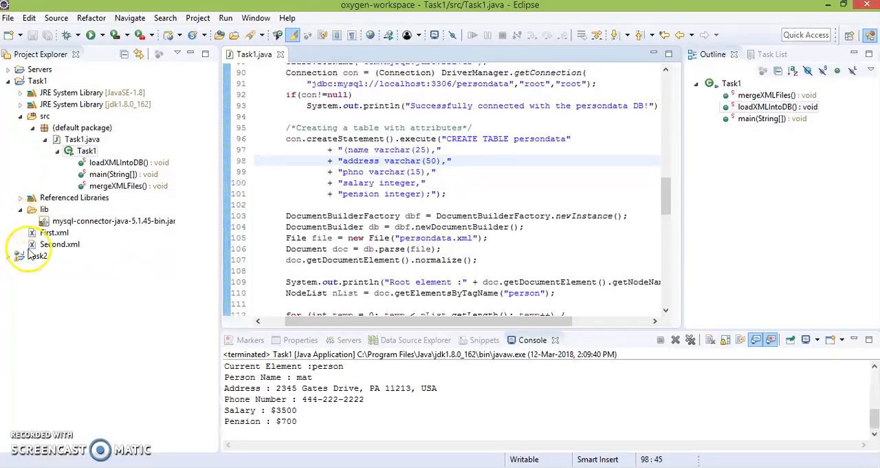
click(19, 256)
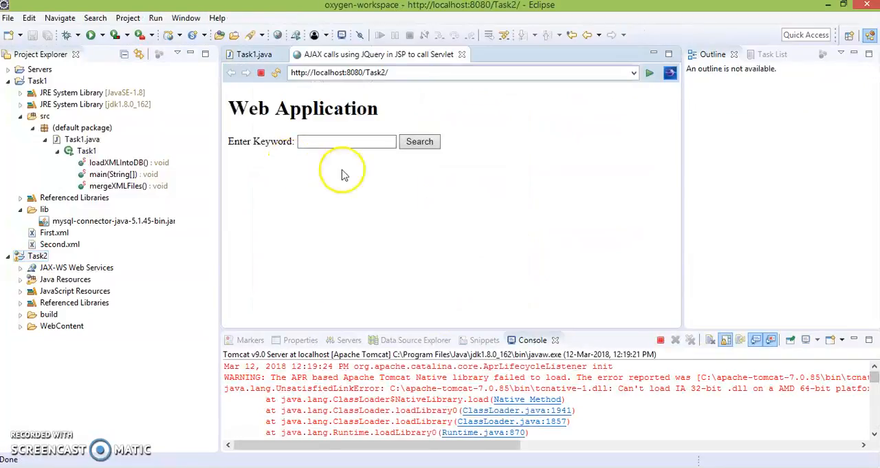
- Put focus in the Task2 page's Enter Keyword field
click(347, 141)
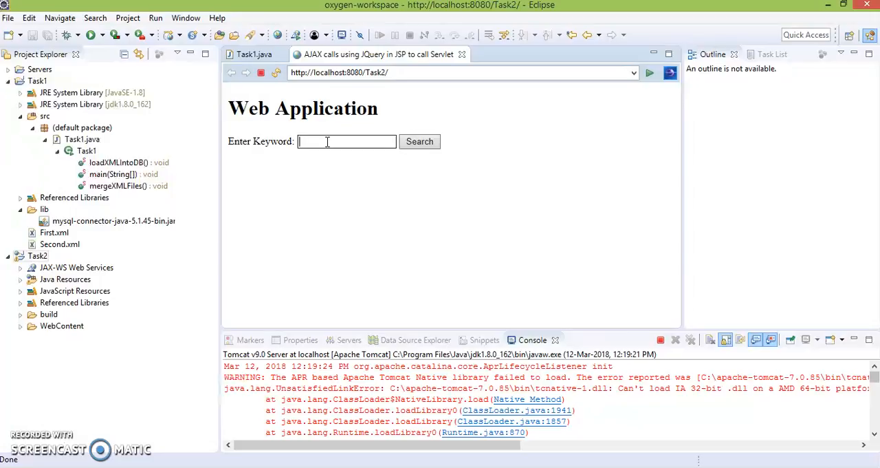
- Search for 'tom' showing his record, then 'italy' returning 'No match found'
text(tom)
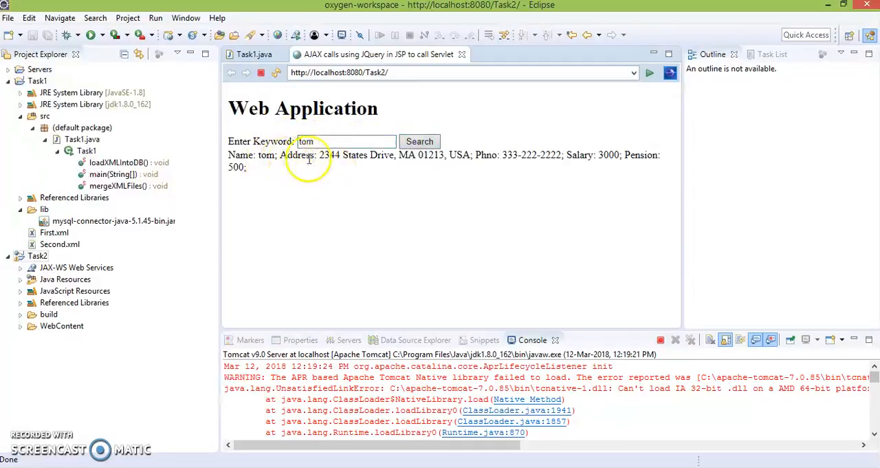
triple_click(344, 140)
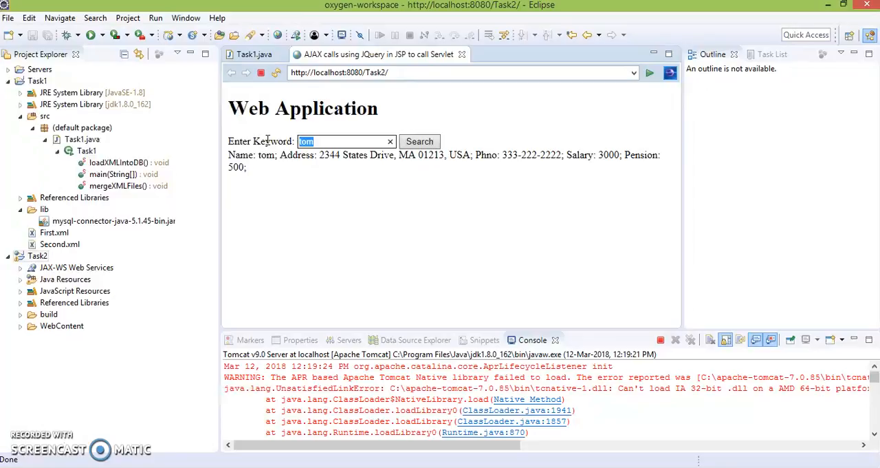
text(italy)
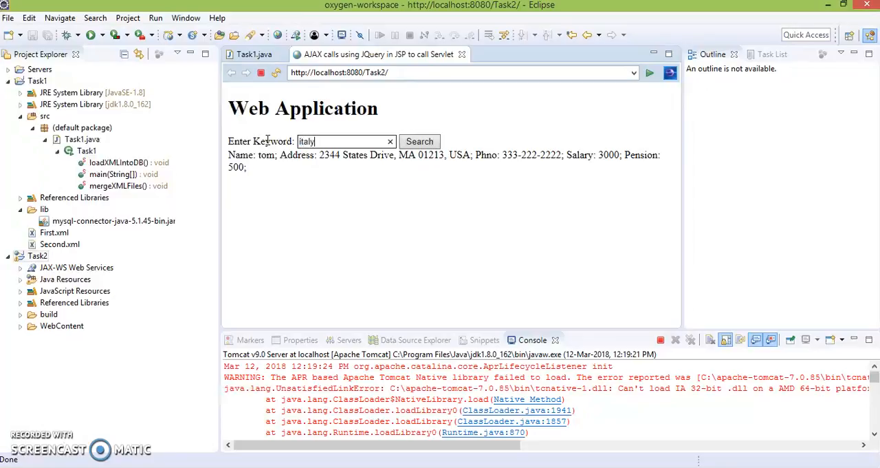
click(420, 140)
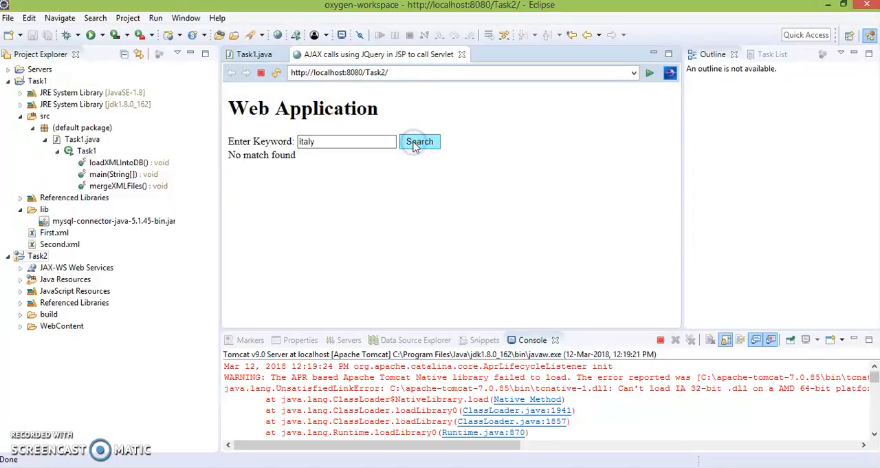